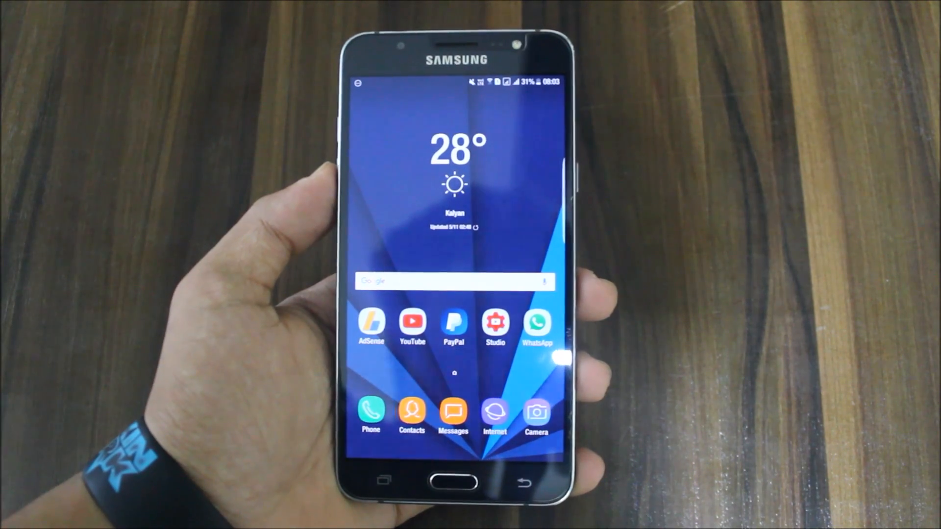
Scroll the app drawer, launch My Files and open the Downloads category
scroll(up, 3)
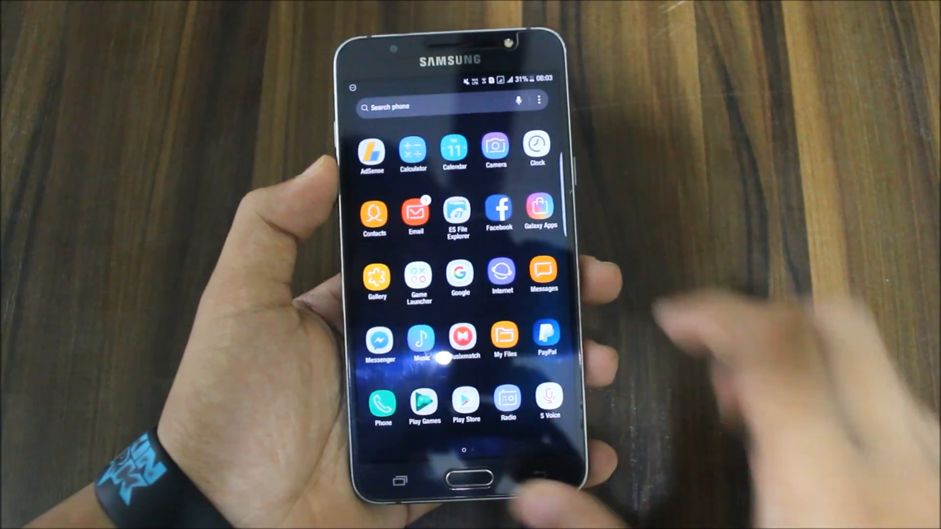
click(505, 341)
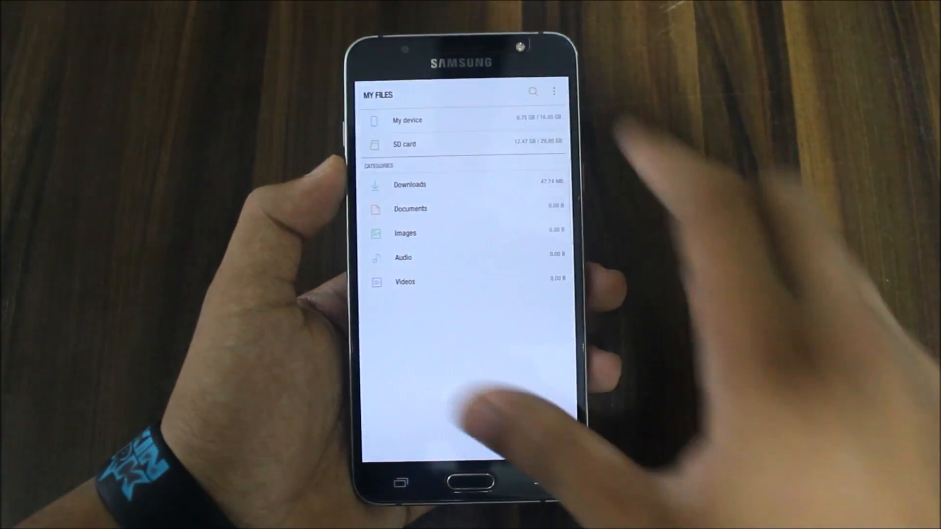
click(410, 184)
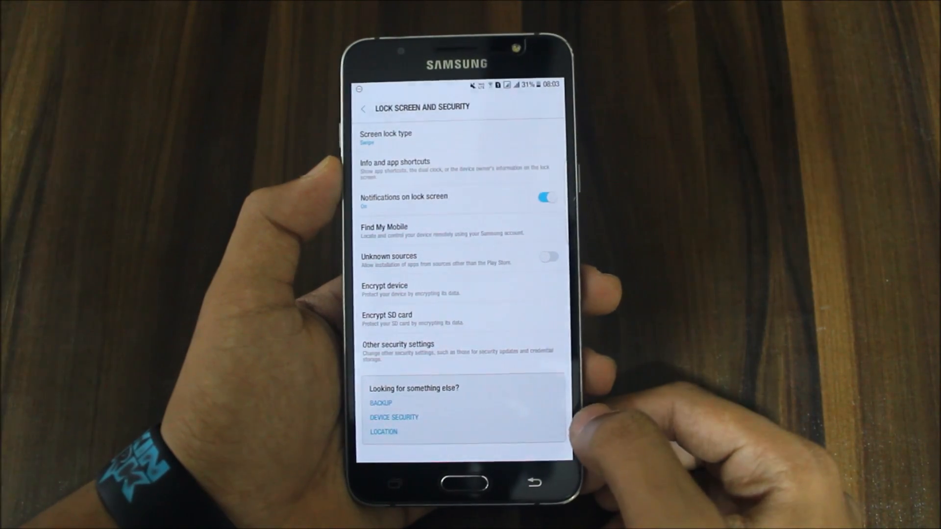
Turn on Unknown sources to allow installing apps outside the Play Store
click(547, 257)
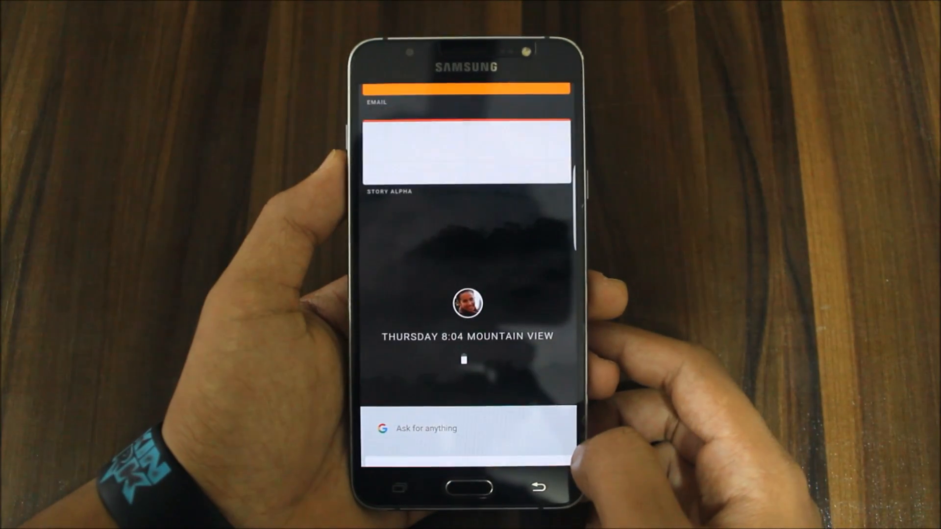
Tap a story card and scroll the Armadillo recents feed
click(465, 428)
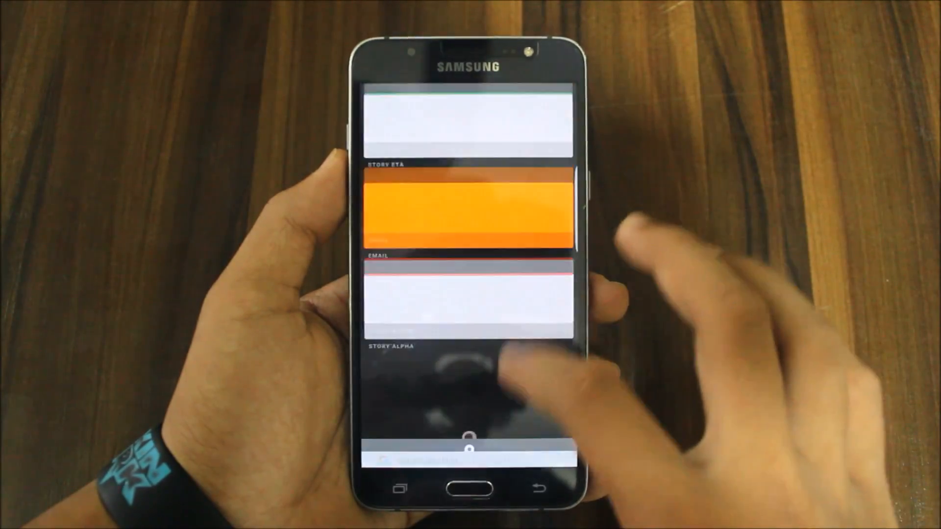
scroll(up, 3)
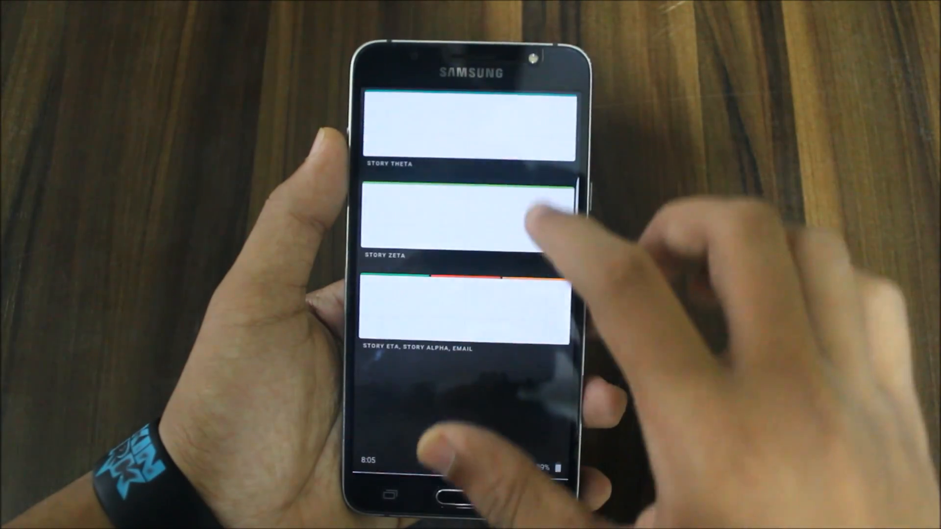
Scroll to the bottom of the feed and tap the Ask for anything bar
scroll(up, 3)
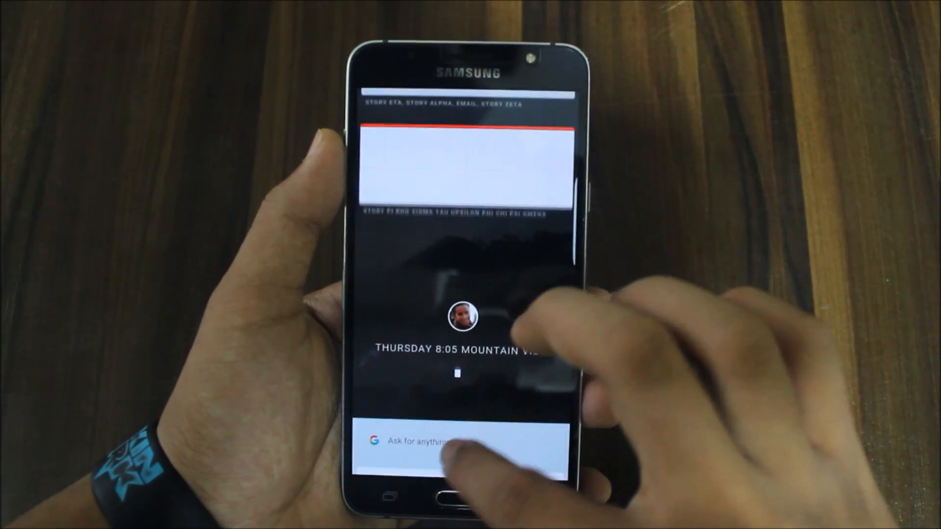
click(457, 443)
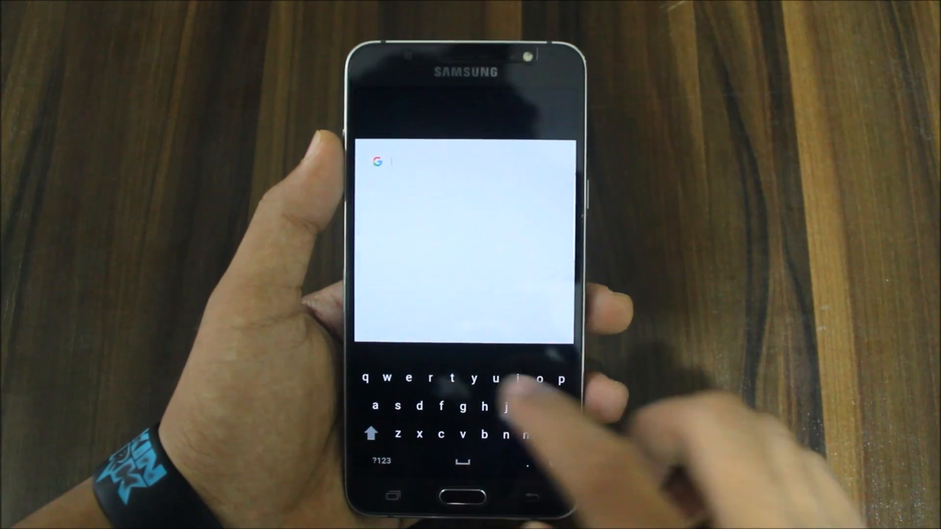